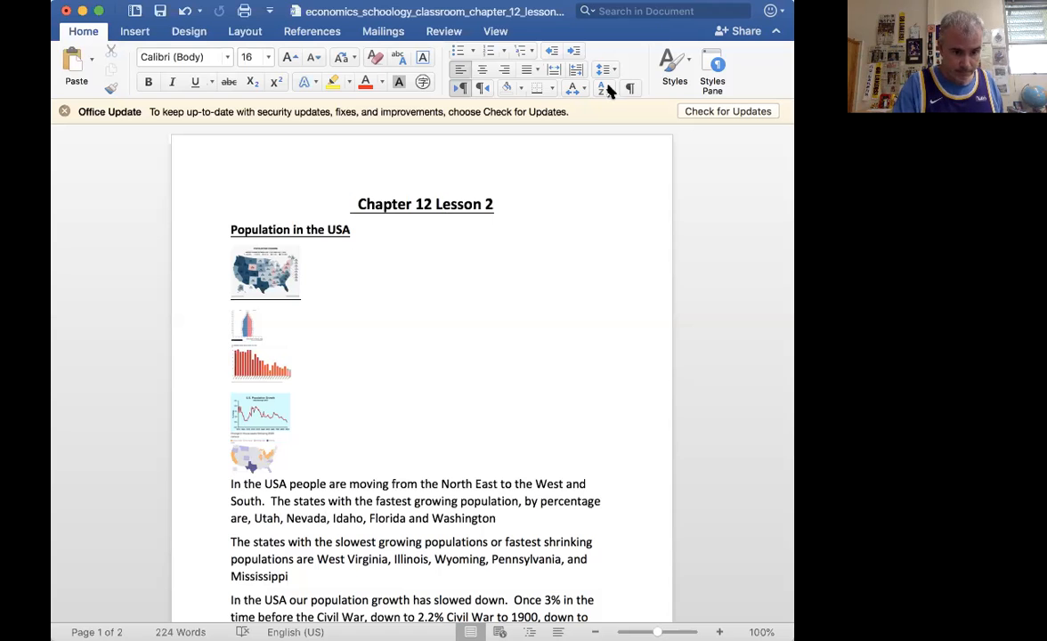
Step: Enlarge the Population Change map of the USA to about 4.43" by 3.32"
{"action": "scroll", "scroll_direction": "down", "scroll_amount": 3}
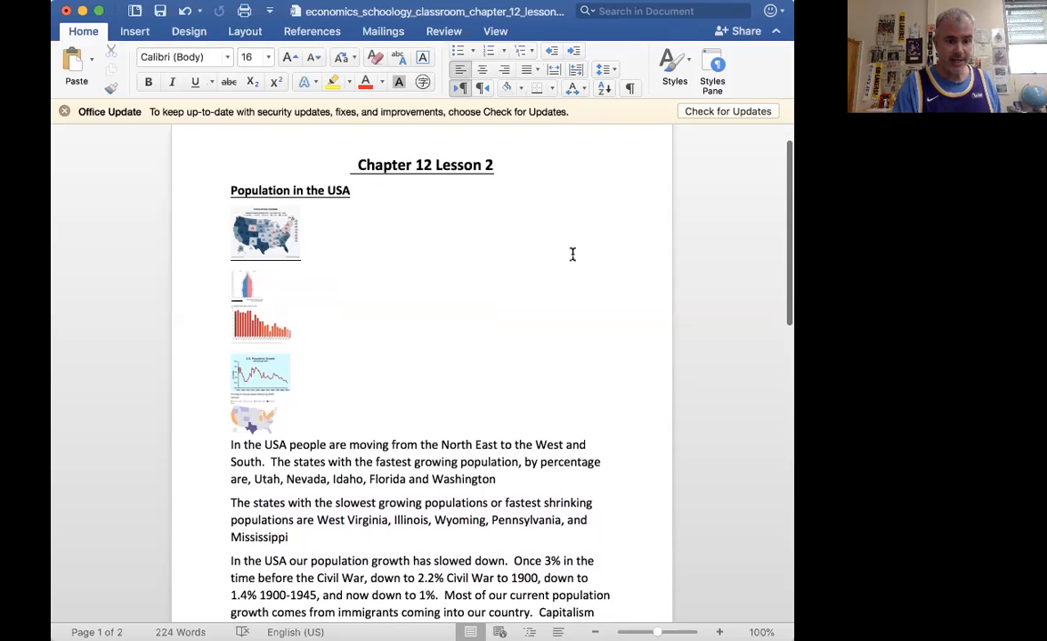
{"action": "scroll", "scroll_direction": "down", "scroll_amount": 3}
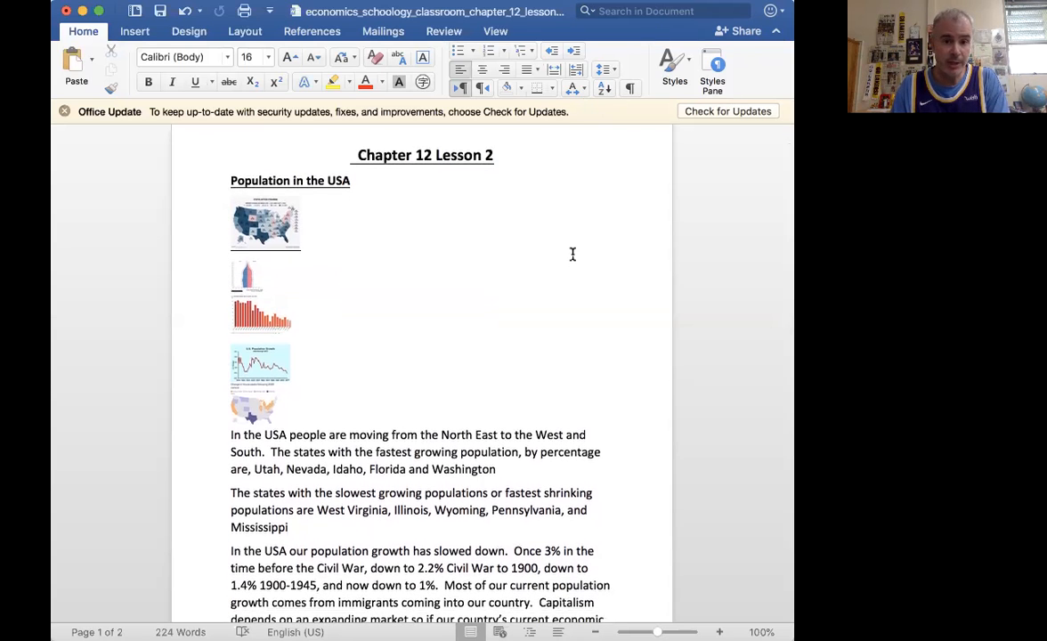
{"action": "mouse_move", "coordinate": [378, 279]}
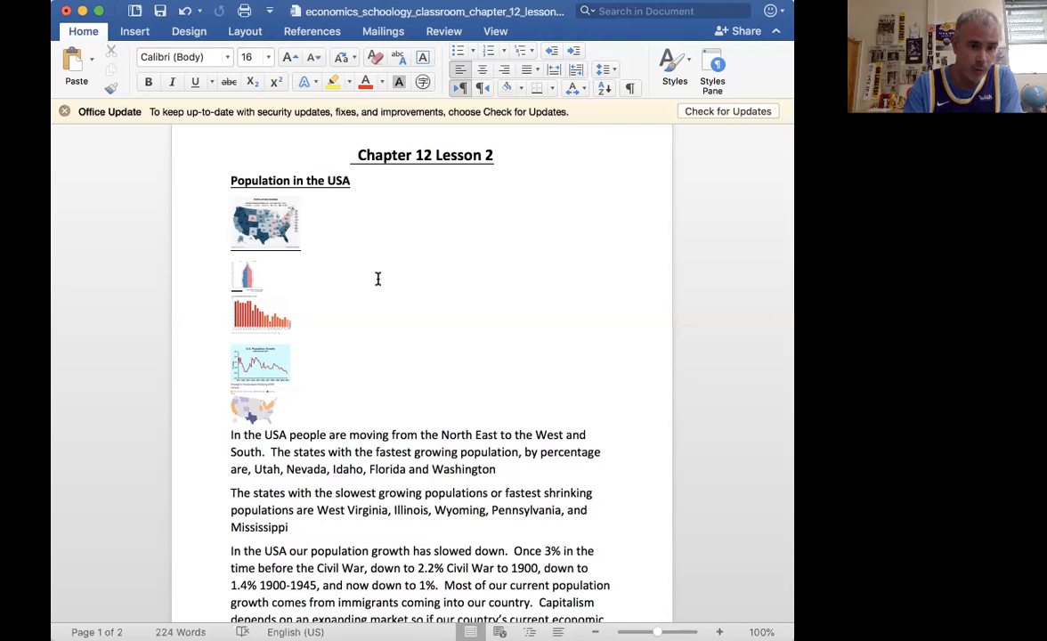
{"action": "left_click", "coordinate": [266, 221]}
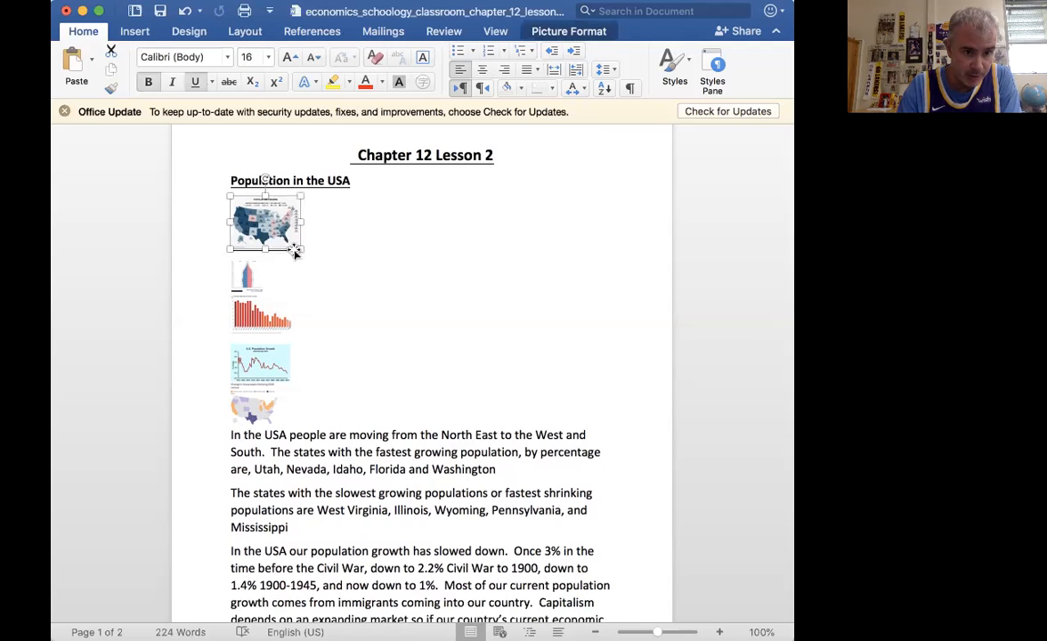
{"action": "left_click_drag", "start_coordinate": [296, 251], "coordinate": [495, 393]}
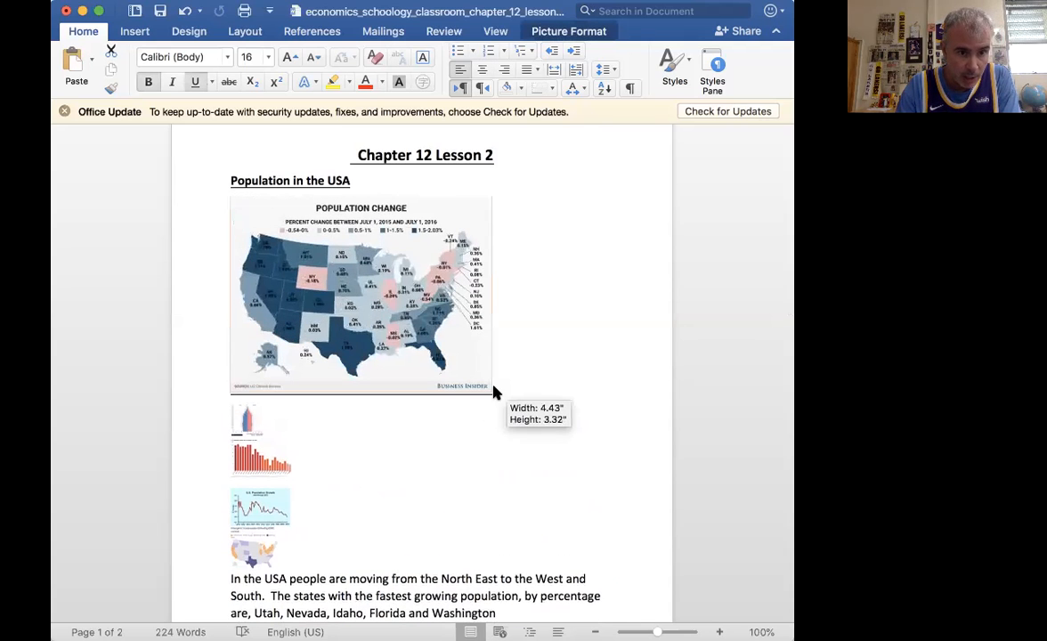
{"action": "left_click", "coordinate": [360, 294]}
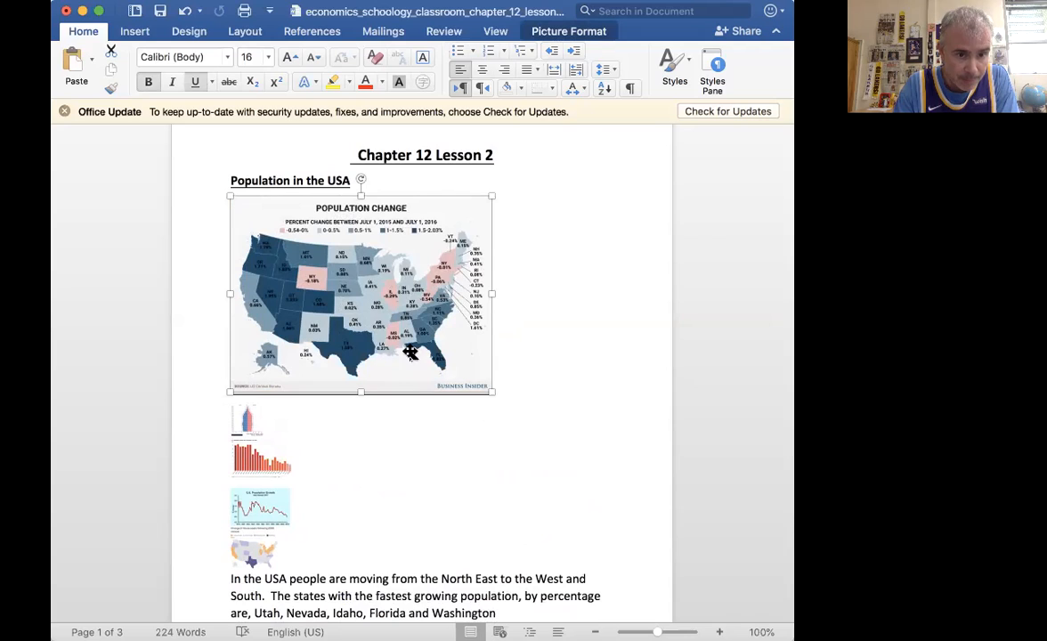
{"action": "mouse_move", "coordinate": [443, 311]}
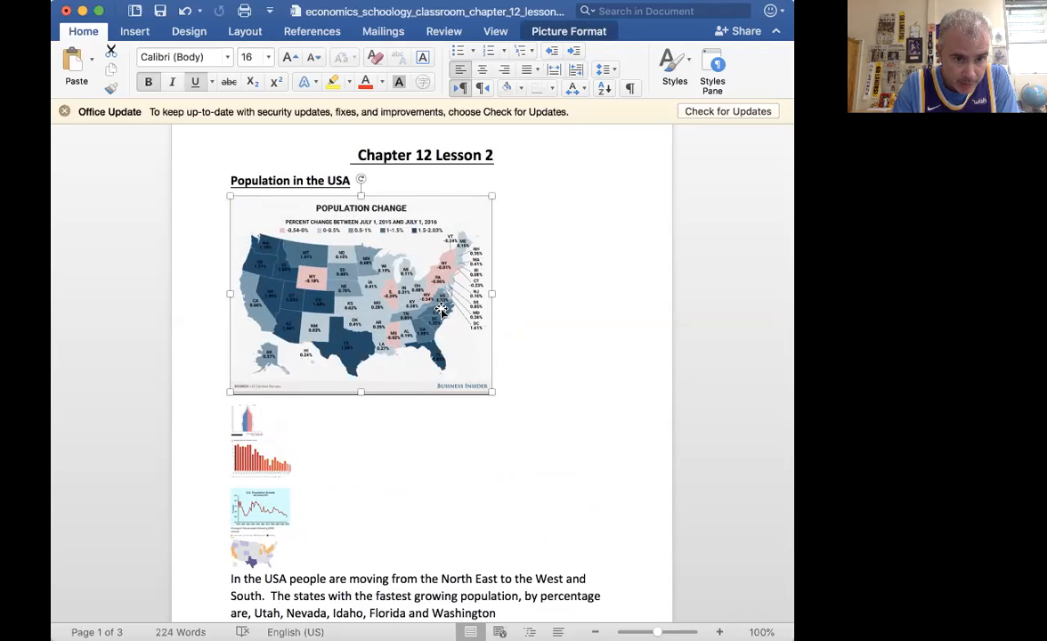
{"action": "mouse_move", "coordinate": [334, 277]}
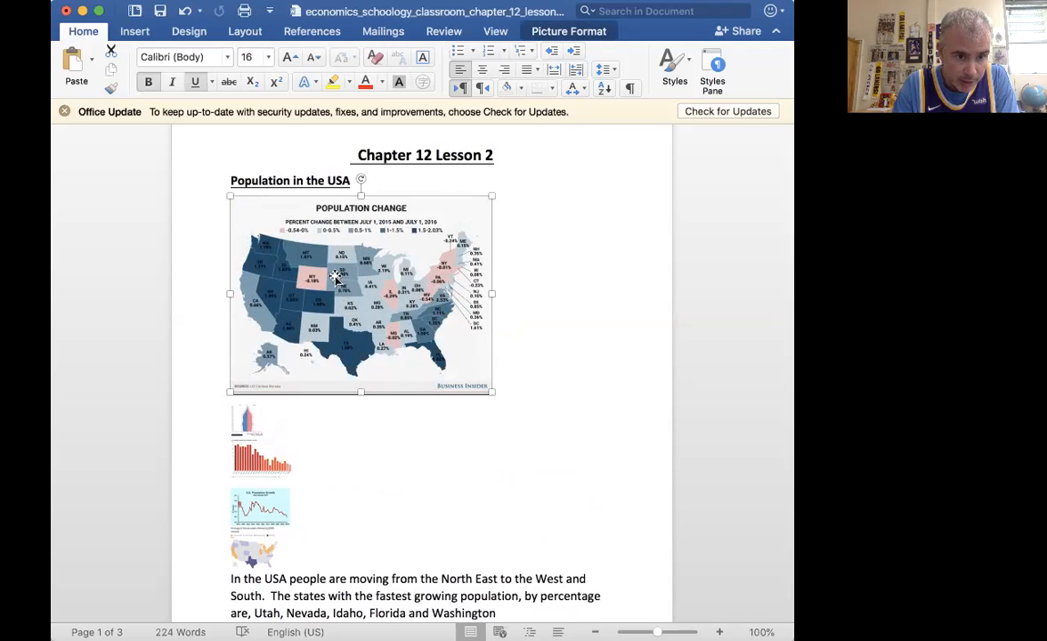
{"action": "mouse_move", "coordinate": [460, 261]}
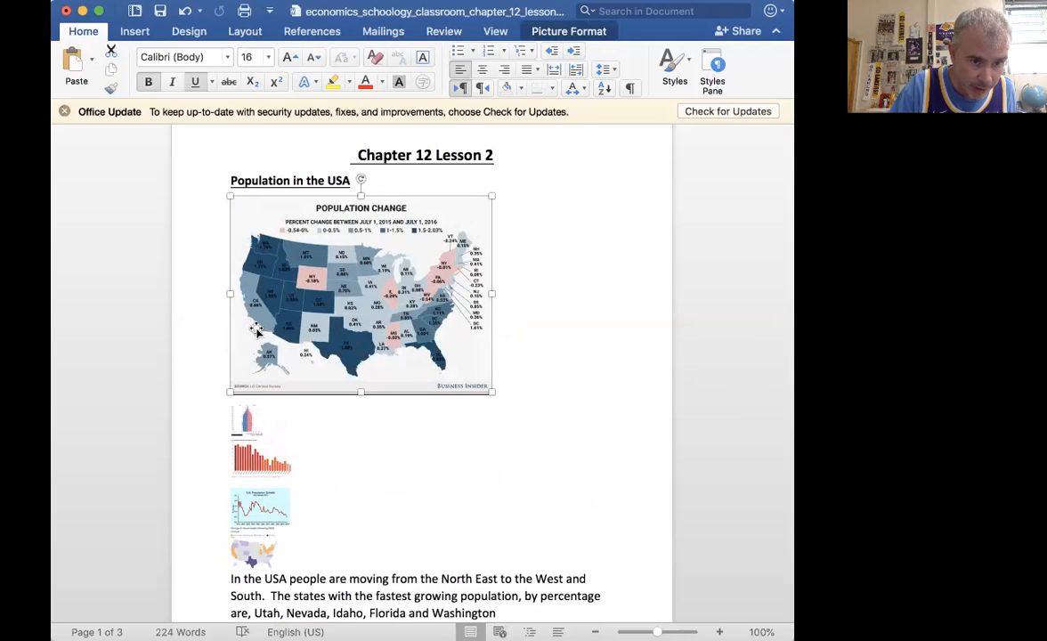
{"action": "mouse_move", "coordinate": [280, 347]}
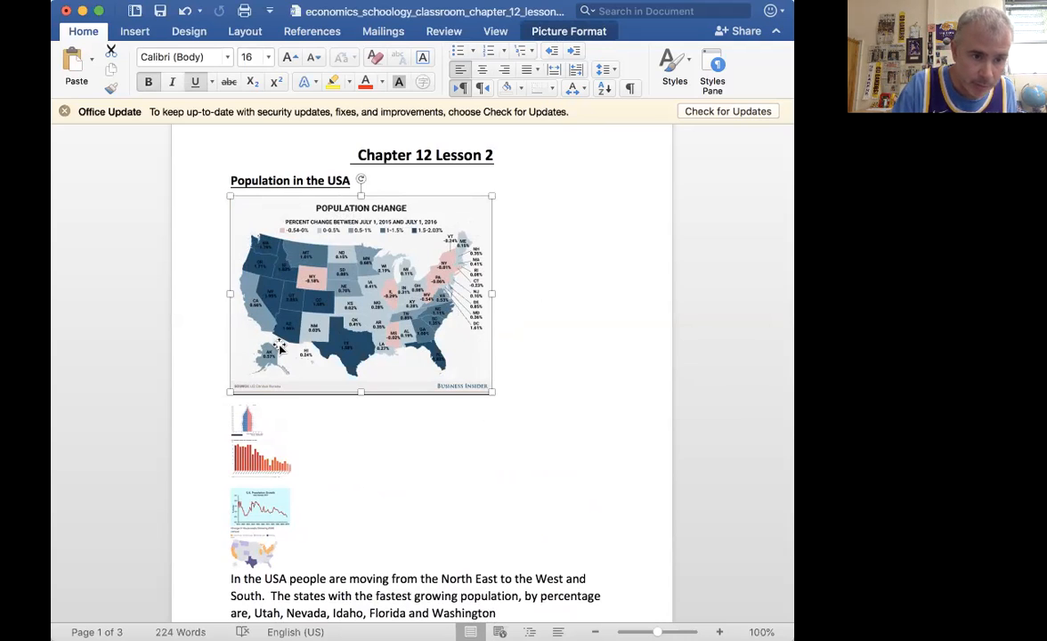
{"action": "mouse_move", "coordinate": [463, 394]}
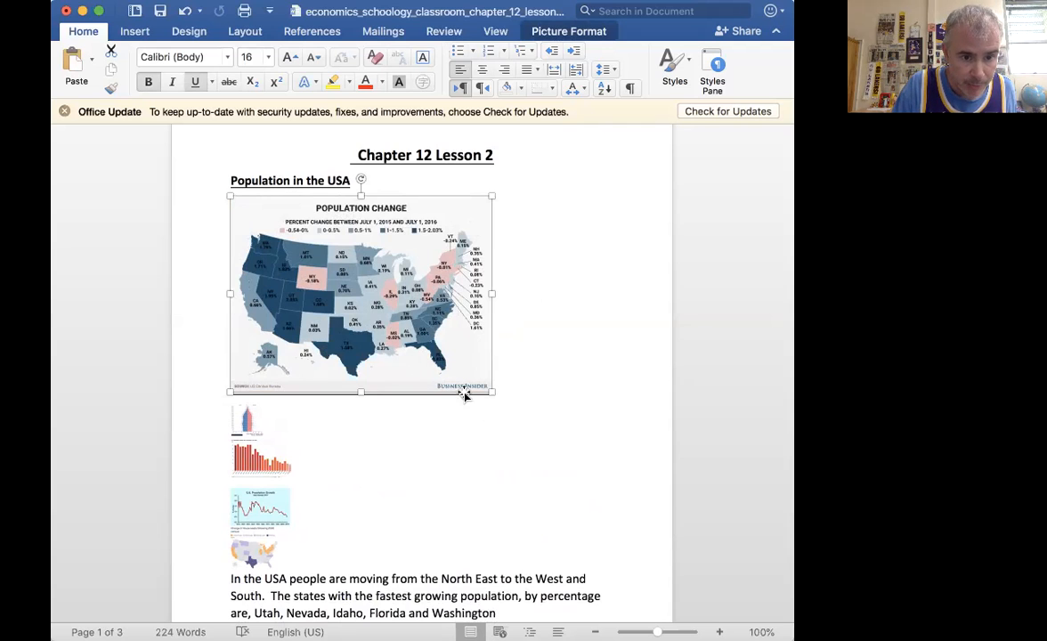
{"action": "scroll", "scroll_direction": "down", "scroll_amount": 3}
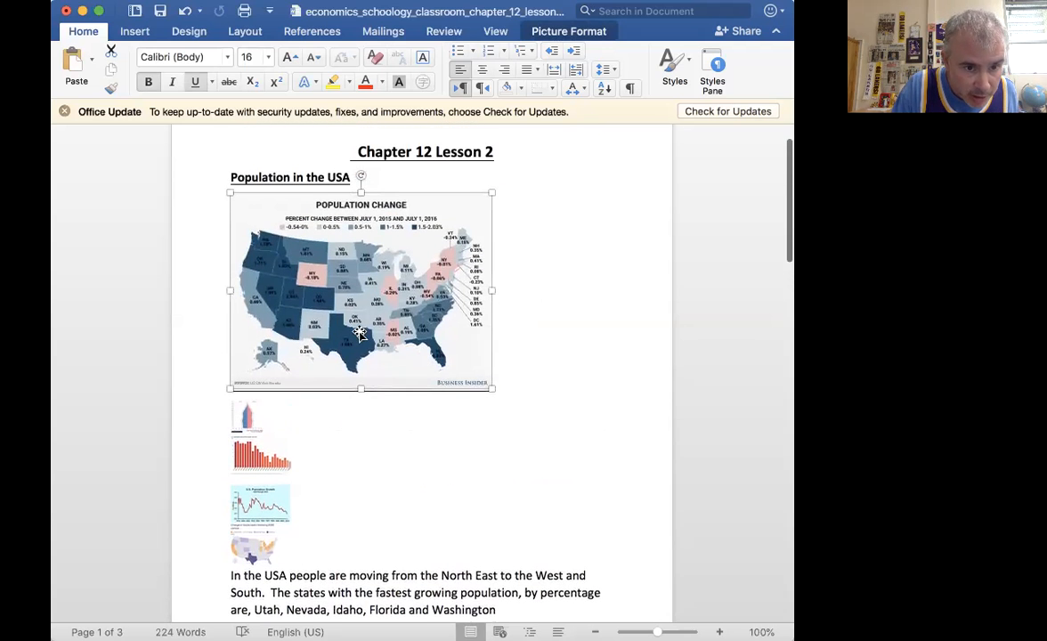
{"action": "mouse_move", "coordinate": [338, 328]}
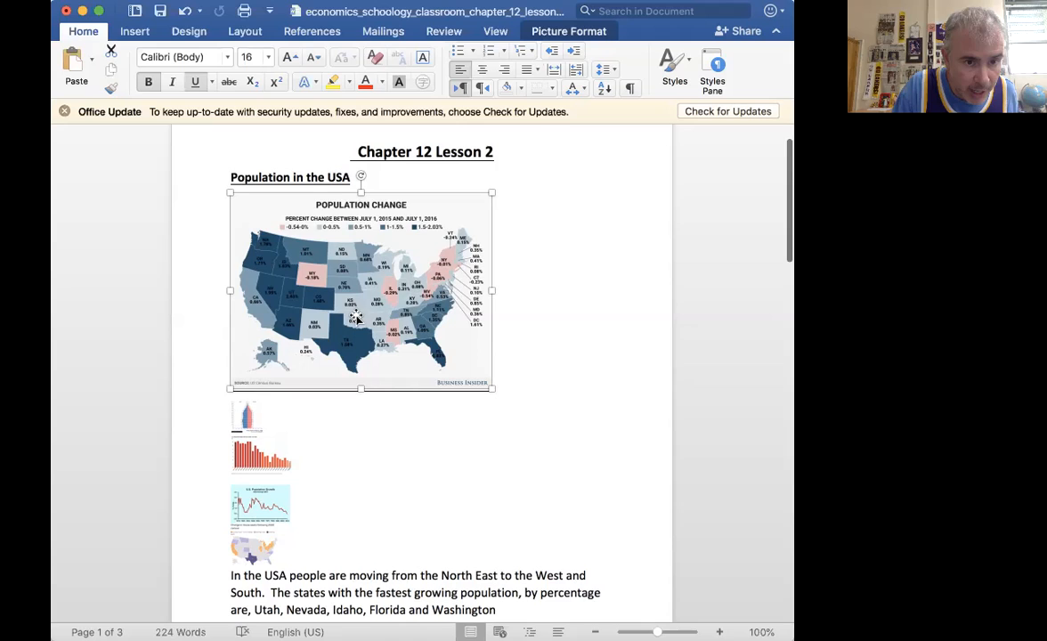
{"action": "mouse_move", "coordinate": [313, 283]}
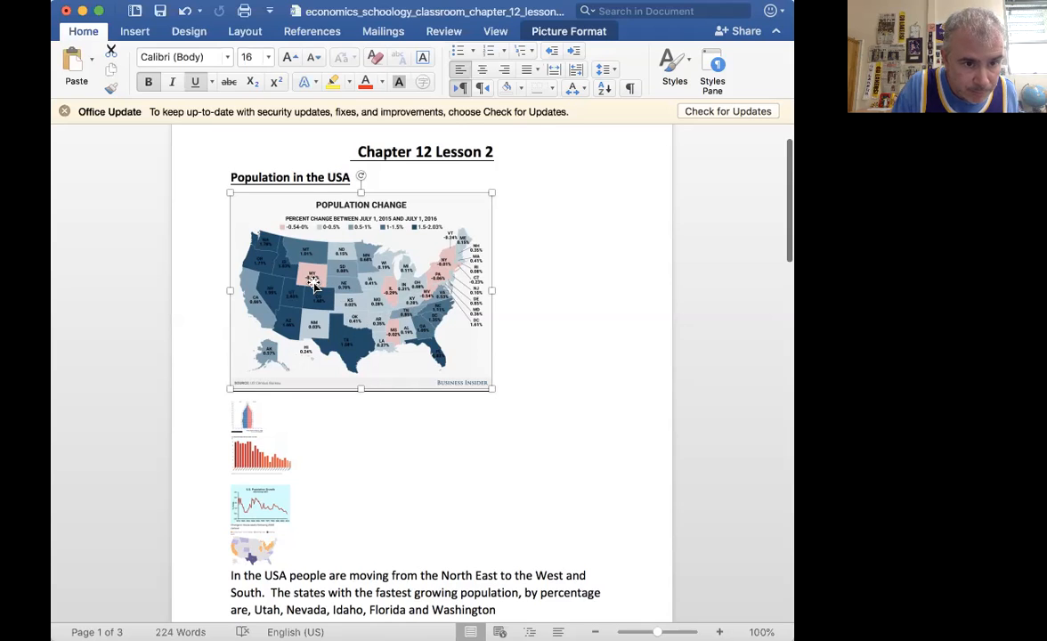
{"action": "mouse_move", "coordinate": [444, 363]}
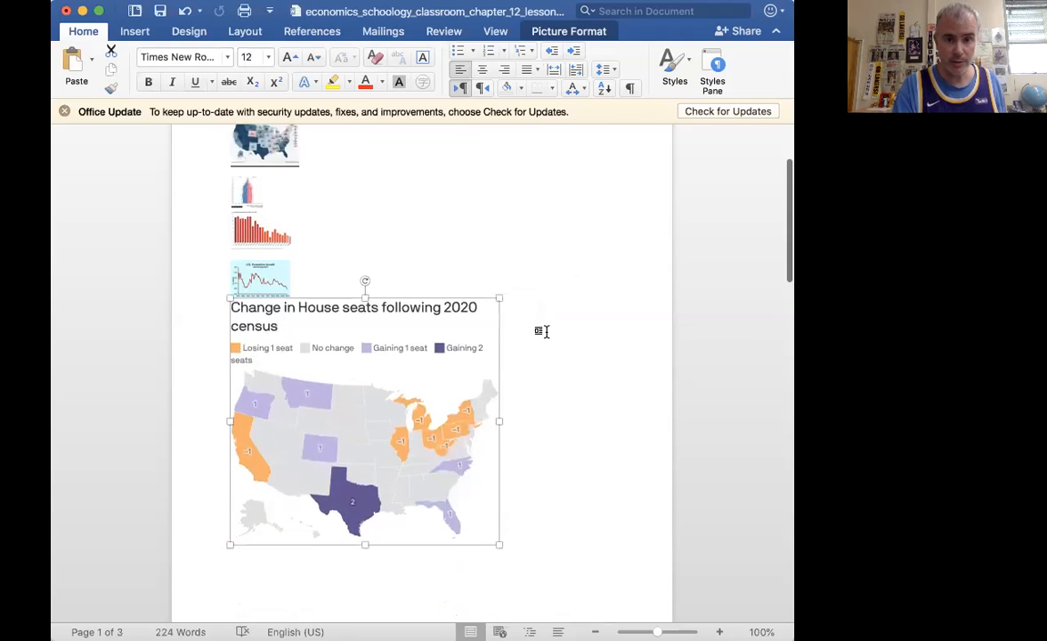
Step: Scroll down toward the Change in House seats following 2020 census map
{"action": "scroll", "scroll_direction": "down", "scroll_amount": 3}
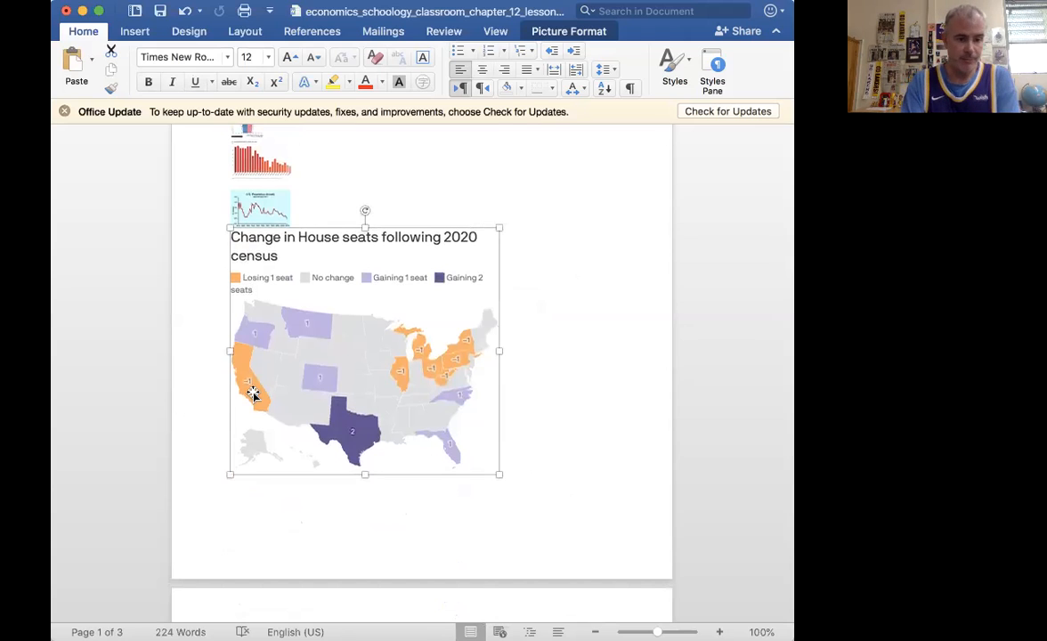
{"action": "mouse_move", "coordinate": [354, 437]}
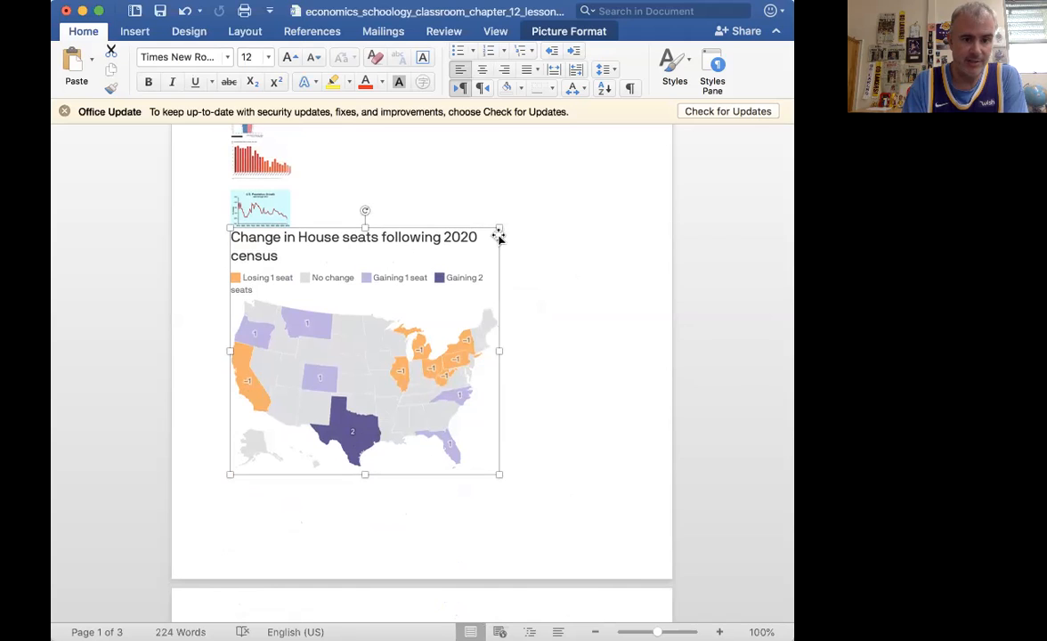
{"action": "mouse_move", "coordinate": [413, 258]}
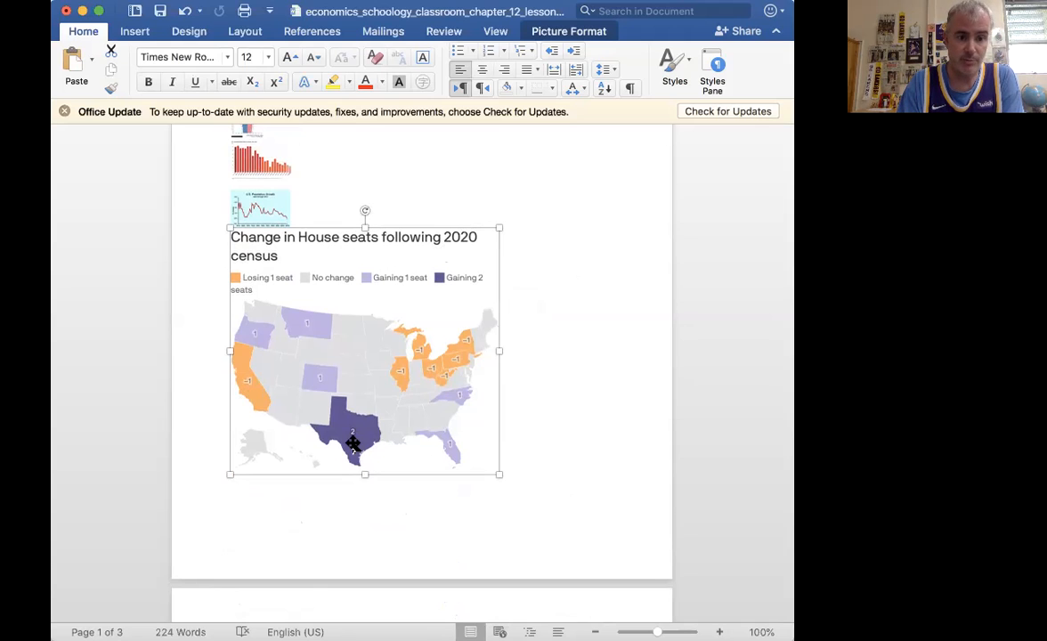
{"action": "mouse_move", "coordinate": [321, 358]}
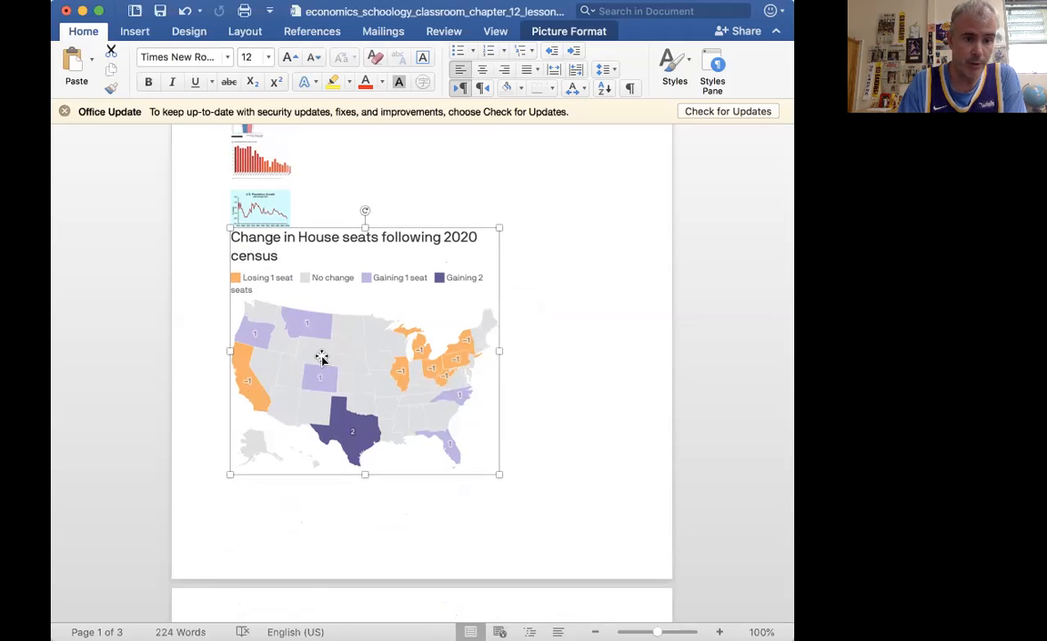
{"action": "mouse_move", "coordinate": [416, 349]}
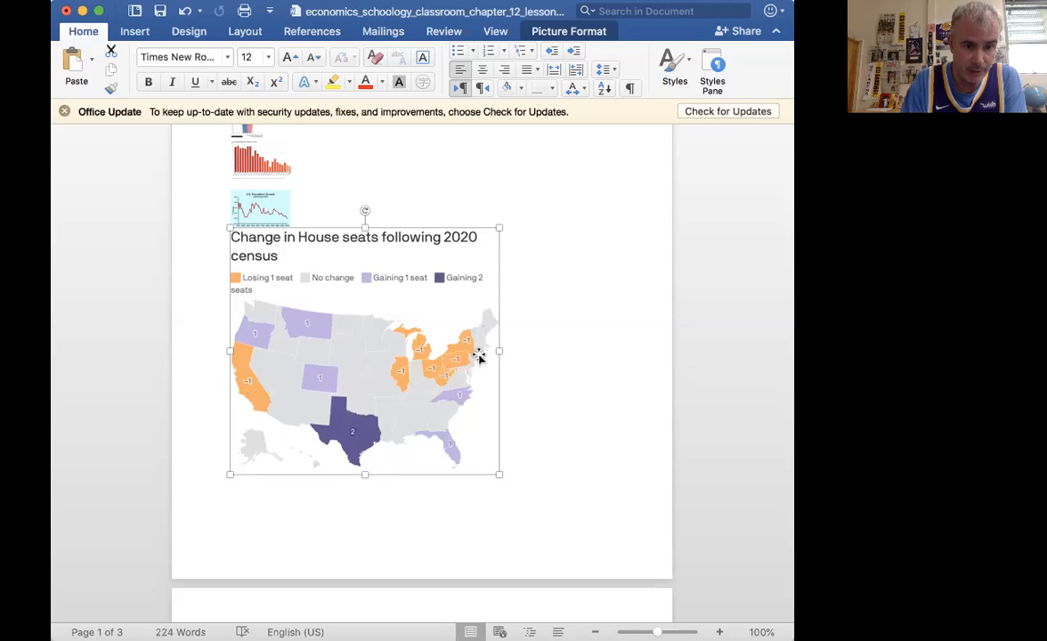
{"action": "mouse_move", "coordinate": [552, 315]}
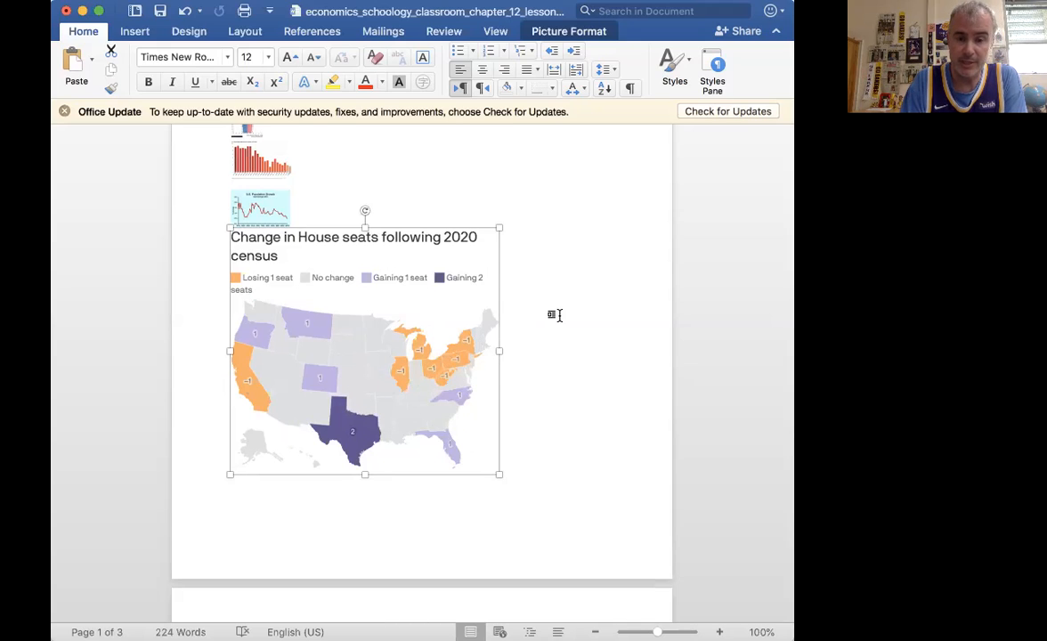
{"action": "mouse_move", "coordinate": [497, 473]}
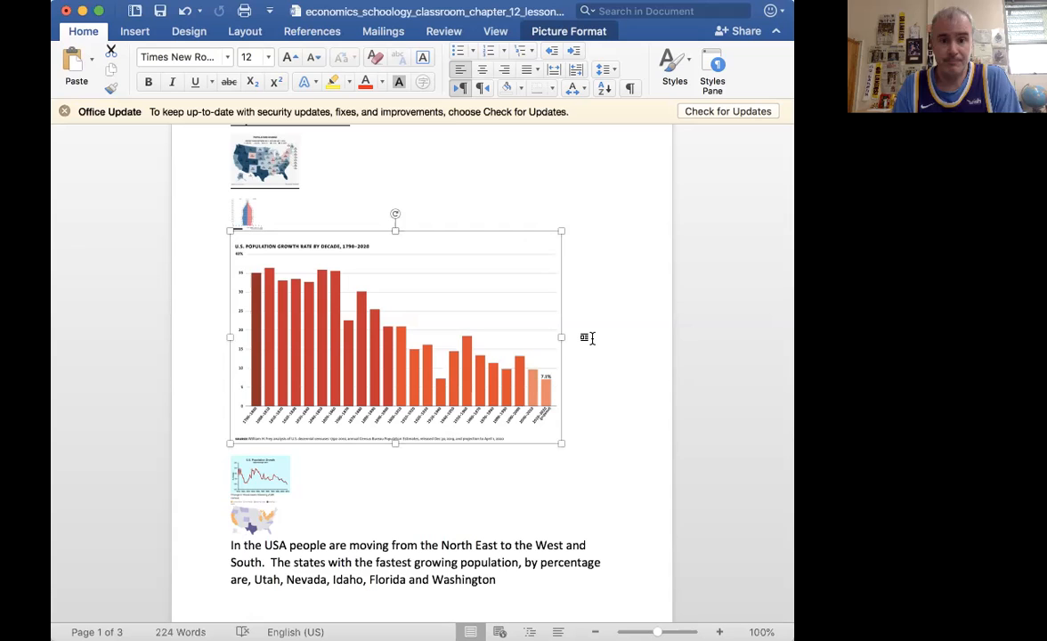
{"action": "mouse_move", "coordinate": [558, 456]}
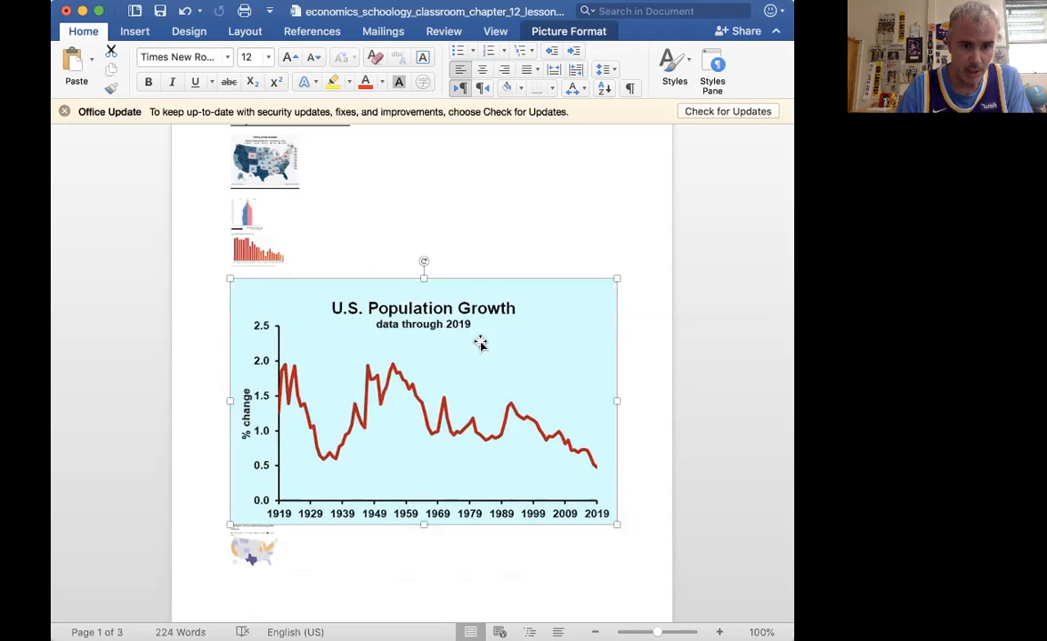
{"action": "mouse_move", "coordinate": [598, 470]}
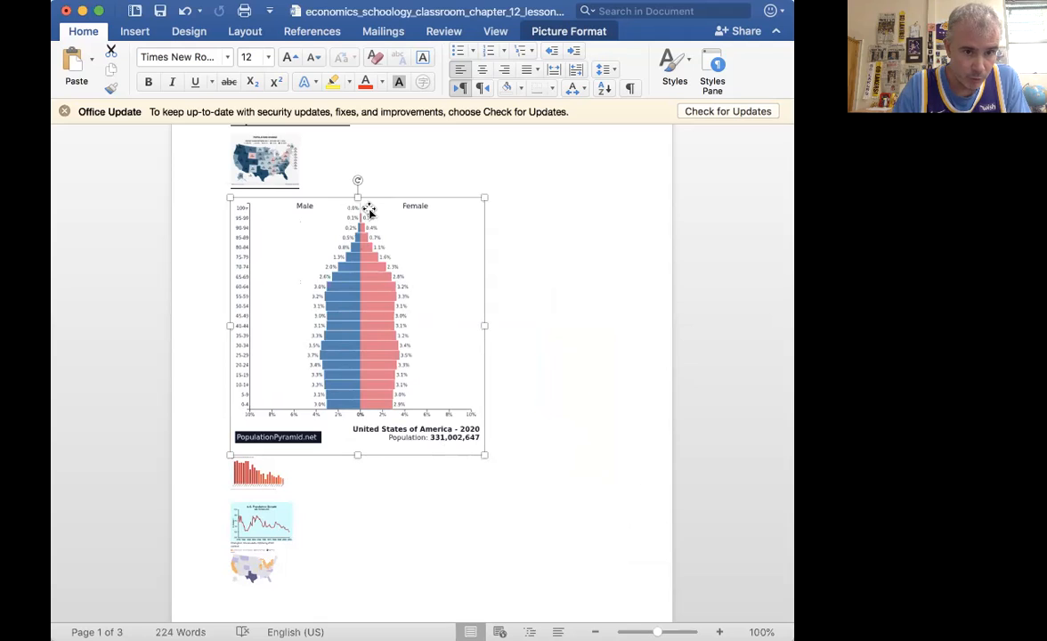
{"action": "mouse_move", "coordinate": [359, 243]}
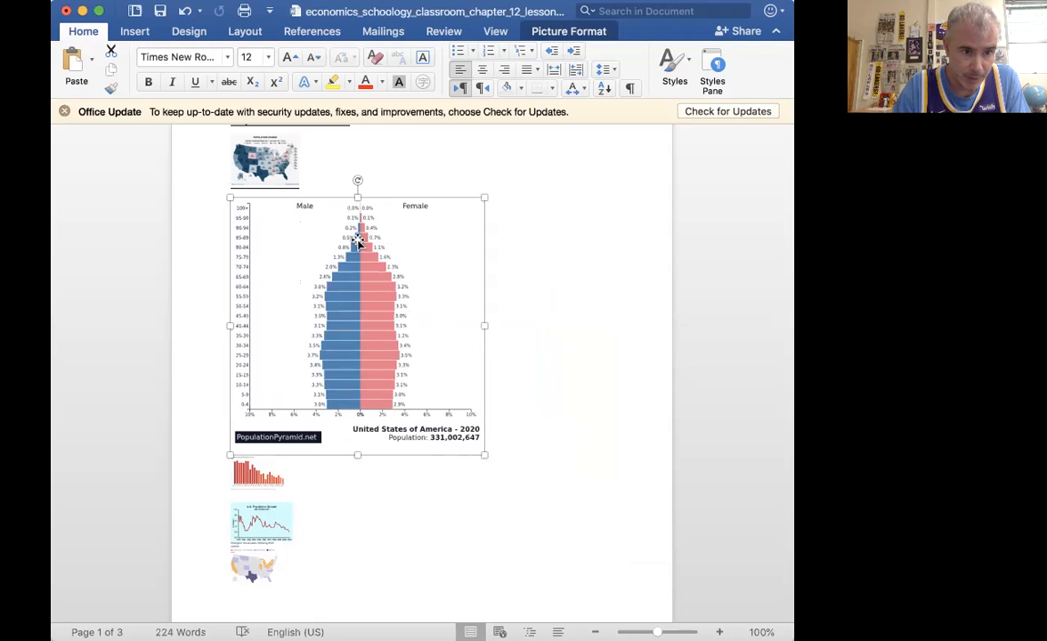
{"action": "mouse_move", "coordinate": [392, 228]}
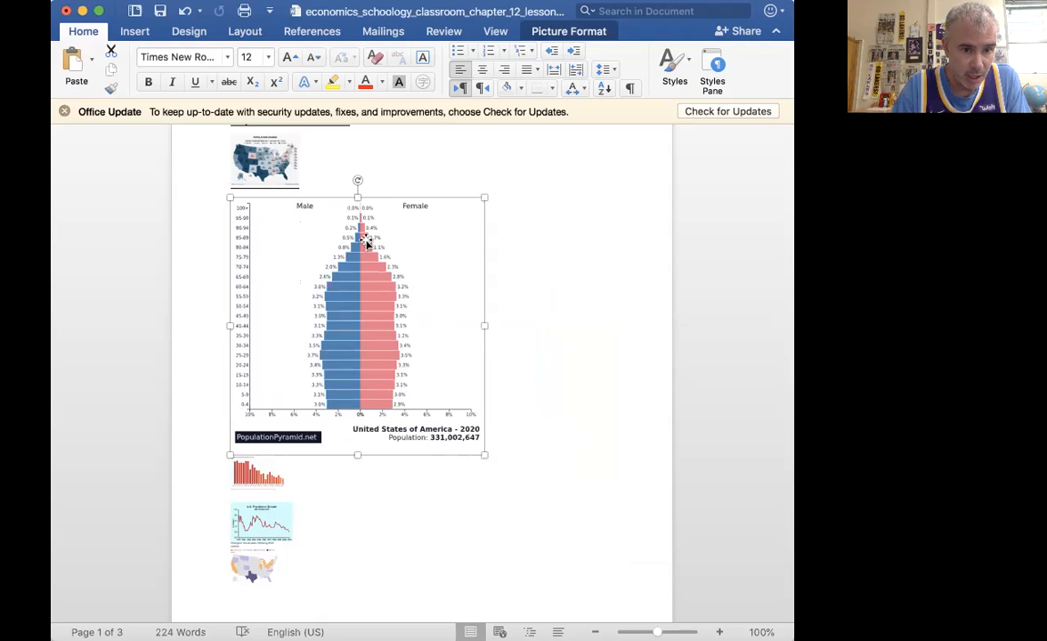
{"action": "mouse_move", "coordinate": [319, 276]}
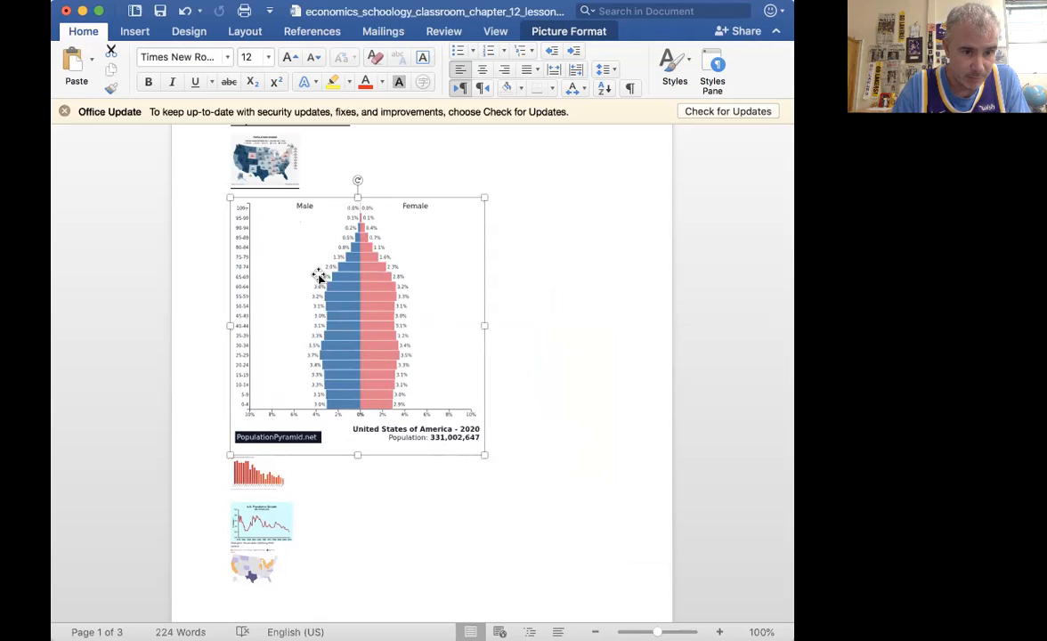
{"action": "mouse_move", "coordinate": [327, 314]}
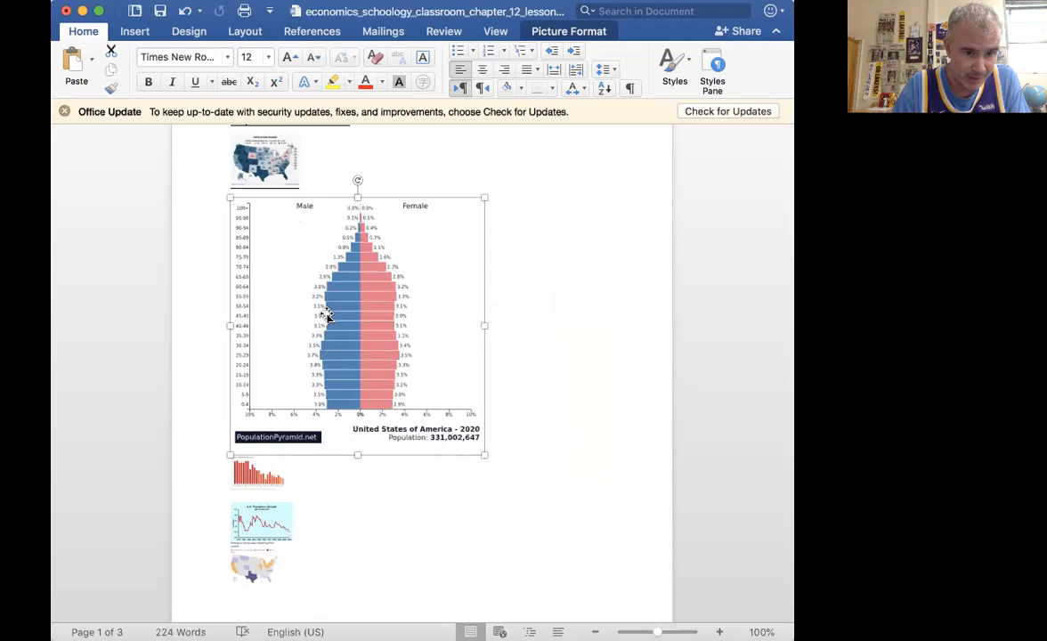
{"action": "mouse_move", "coordinate": [339, 270]}
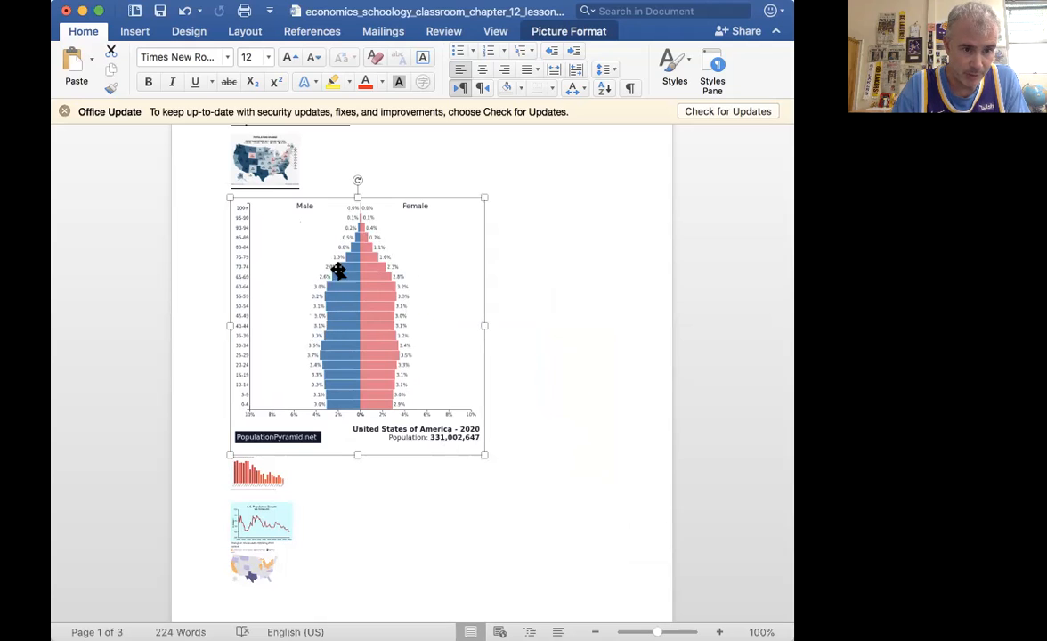
{"action": "mouse_move", "coordinate": [380, 298]}
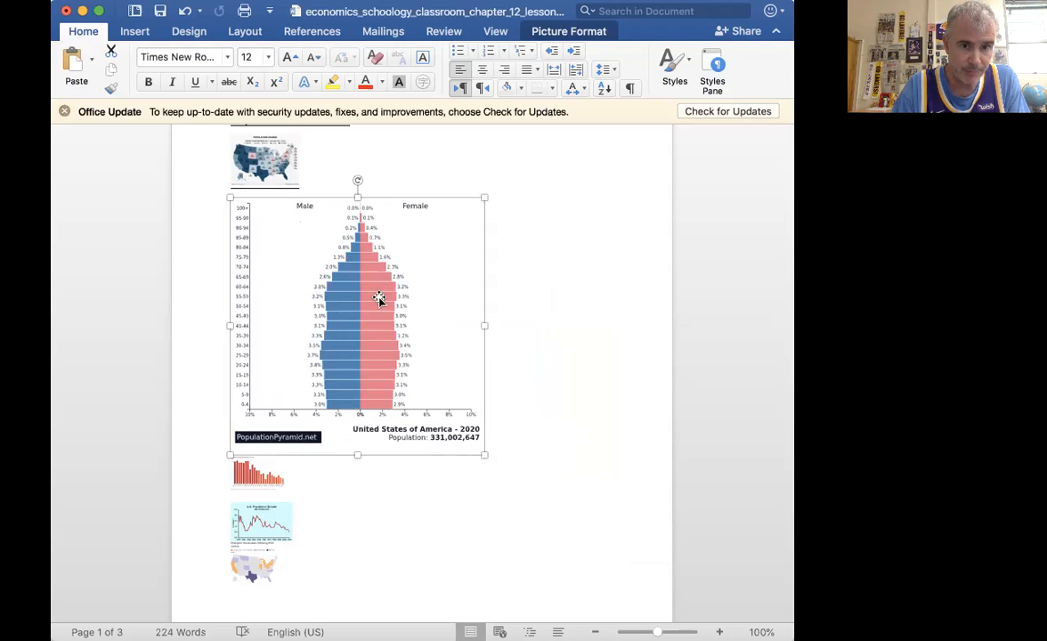
{"action": "mouse_move", "coordinate": [432, 266]}
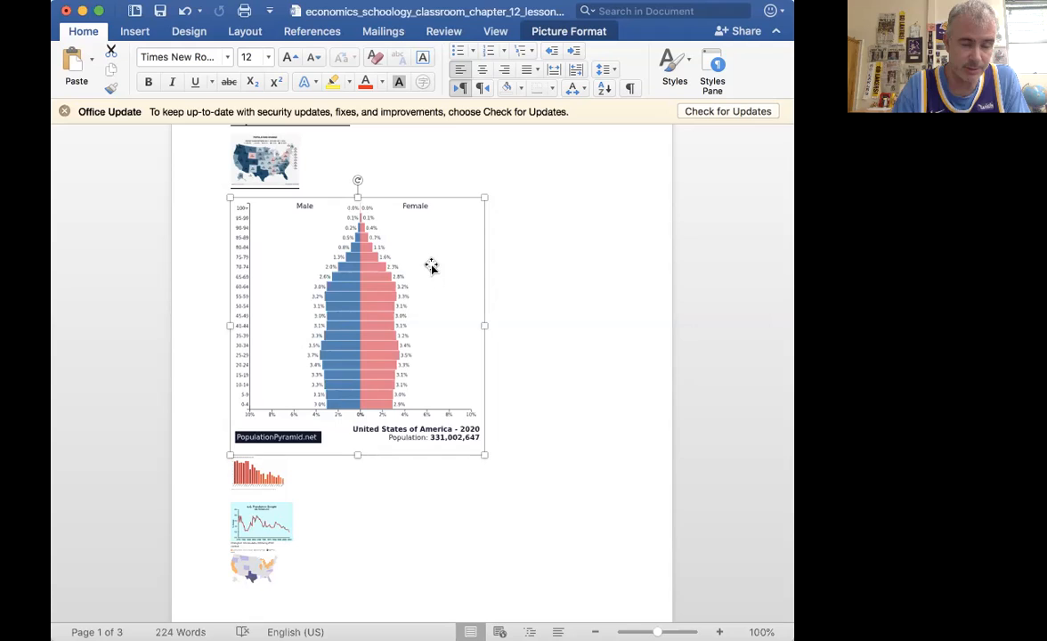
{"action": "mouse_move", "coordinate": [374, 327]}
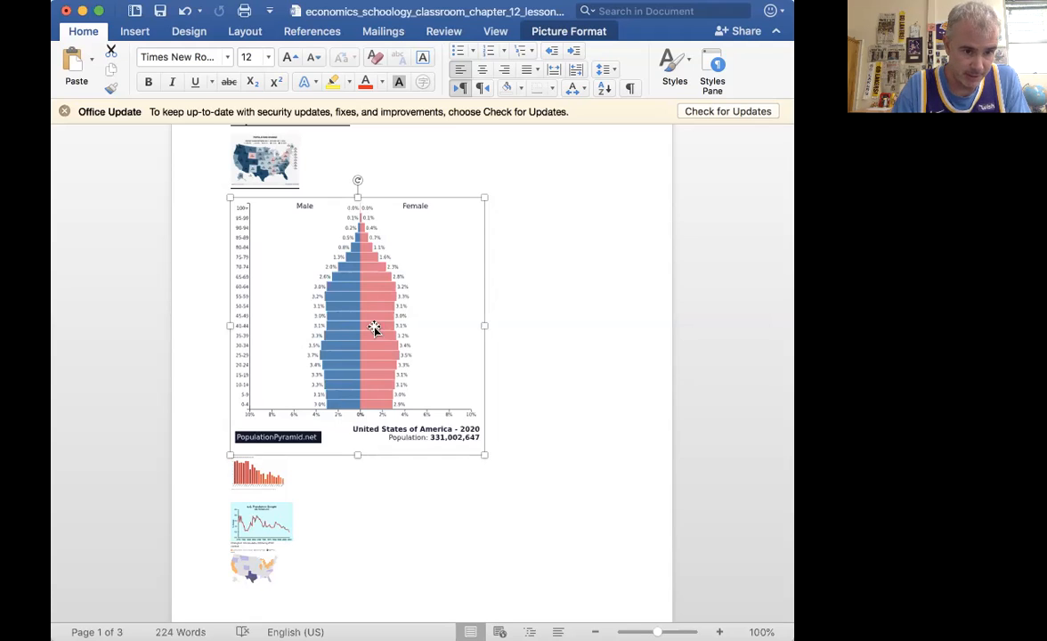
{"action": "mouse_move", "coordinate": [325, 376]}
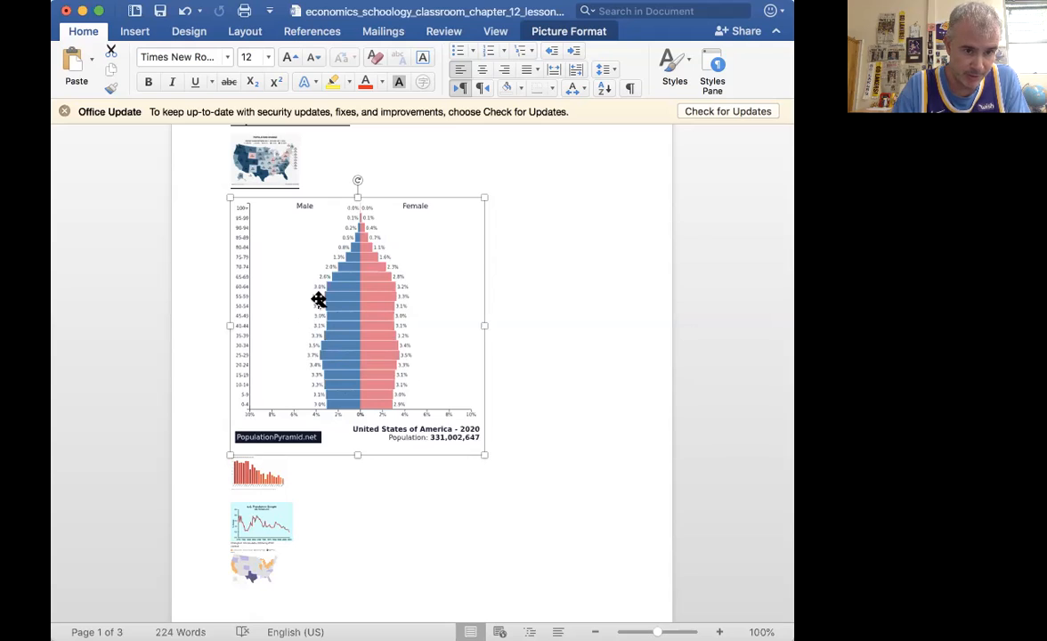
{"action": "mouse_move", "coordinate": [400, 330]}
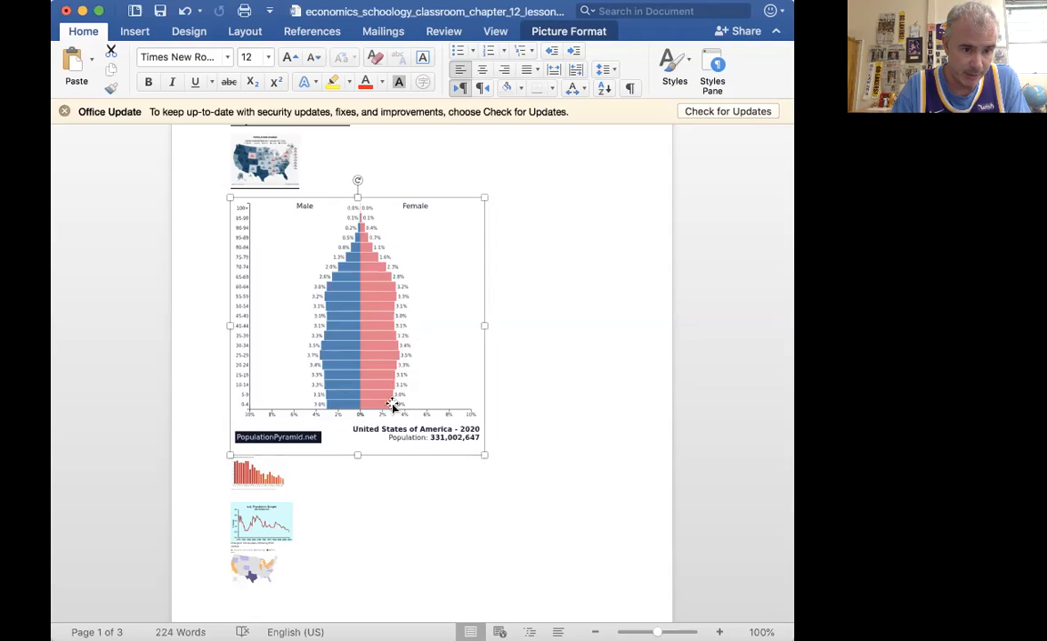
{"action": "mouse_move", "coordinate": [408, 371]}
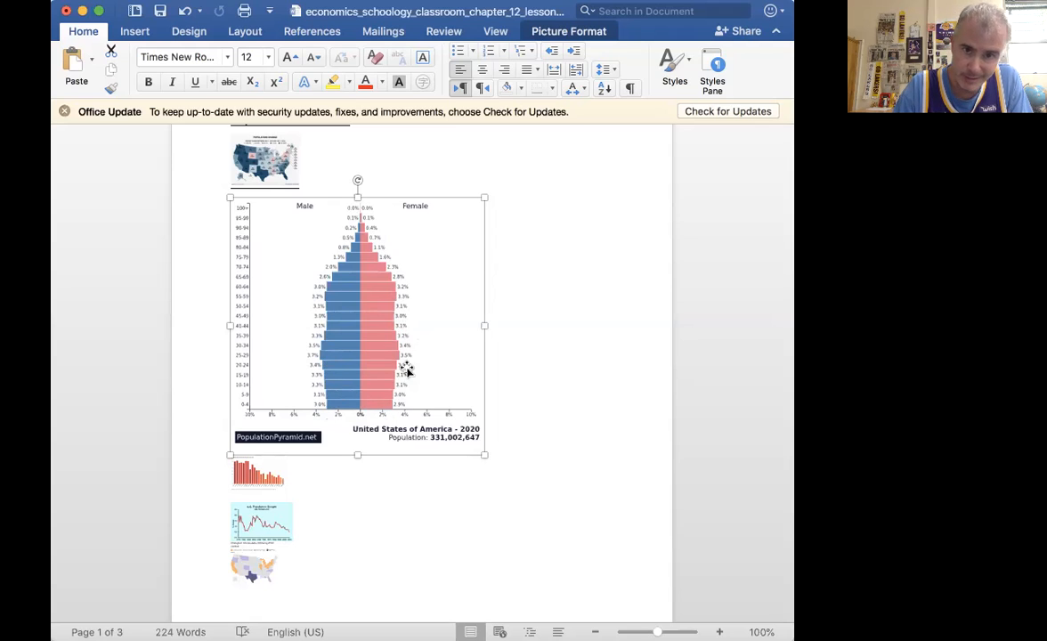
{"action": "mouse_move", "coordinate": [451, 386]}
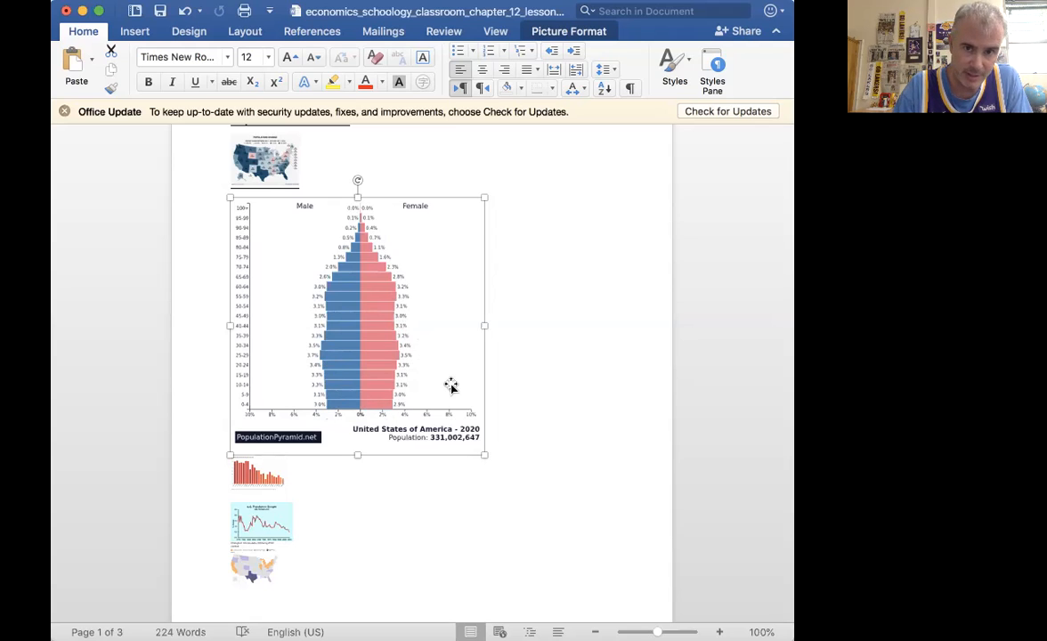
{"action": "mouse_move", "coordinate": [394, 403]}
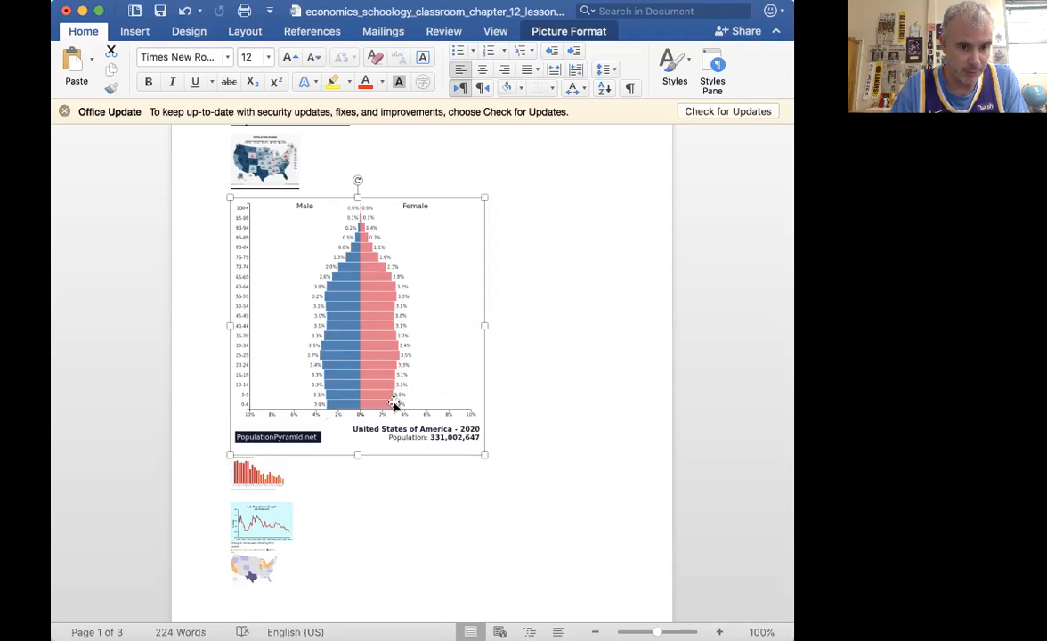
{"action": "mouse_move", "coordinate": [459, 445]}
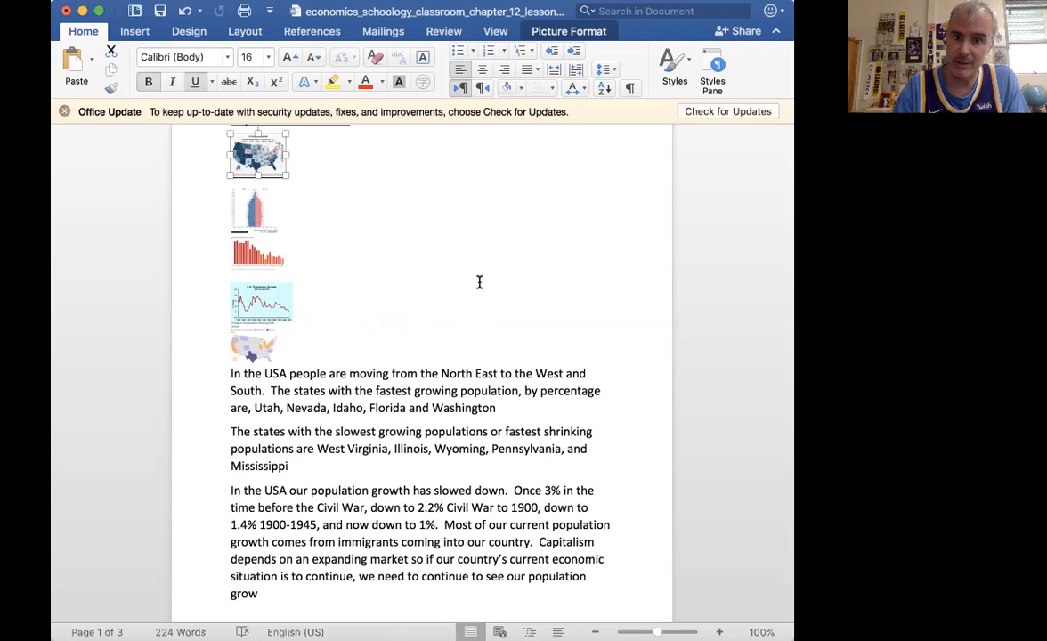
Step: Shrink the pyramid image, bring the population growth notes into view, and select 'down to 1%'
{"action": "scroll", "scroll_direction": "down", "scroll_amount": 3}
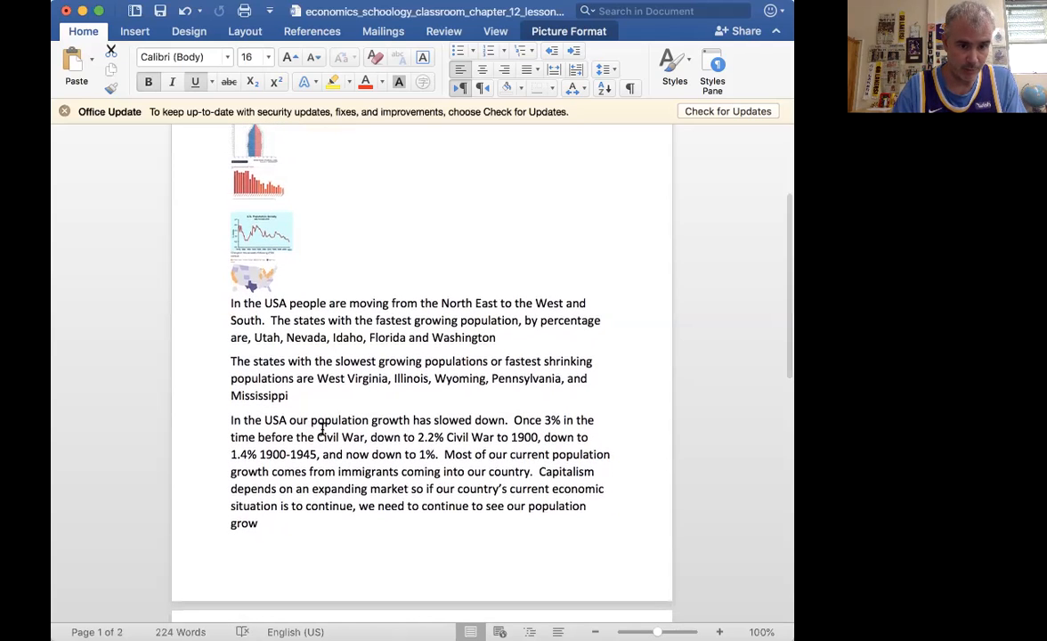
{"action": "mouse_move", "coordinate": [447, 416]}
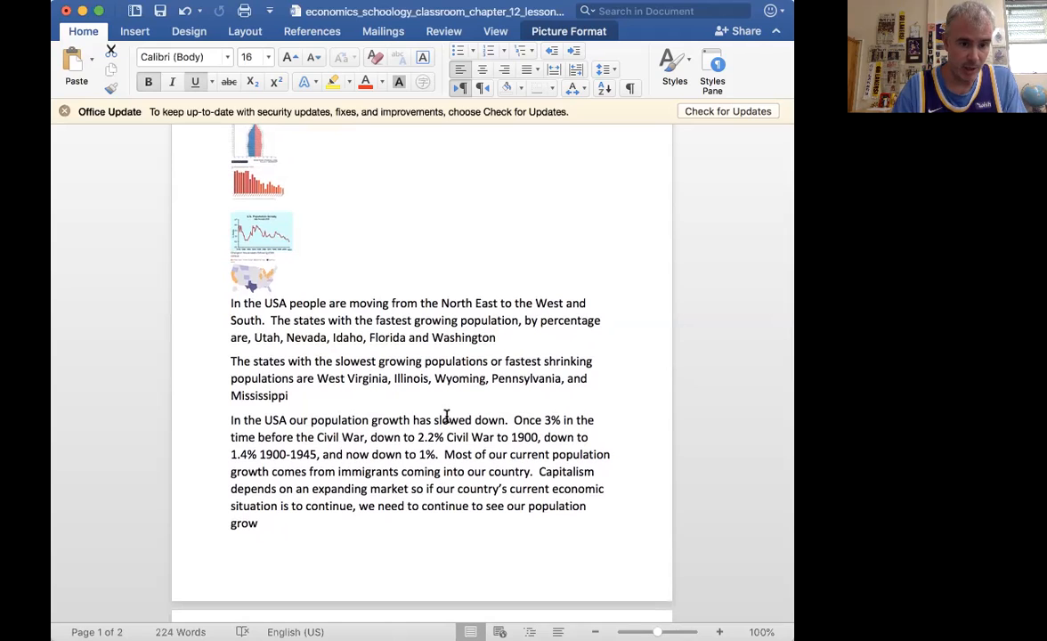
{"action": "left_click_drag", "start_coordinate": [447, 420], "coordinate": [609, 454]}
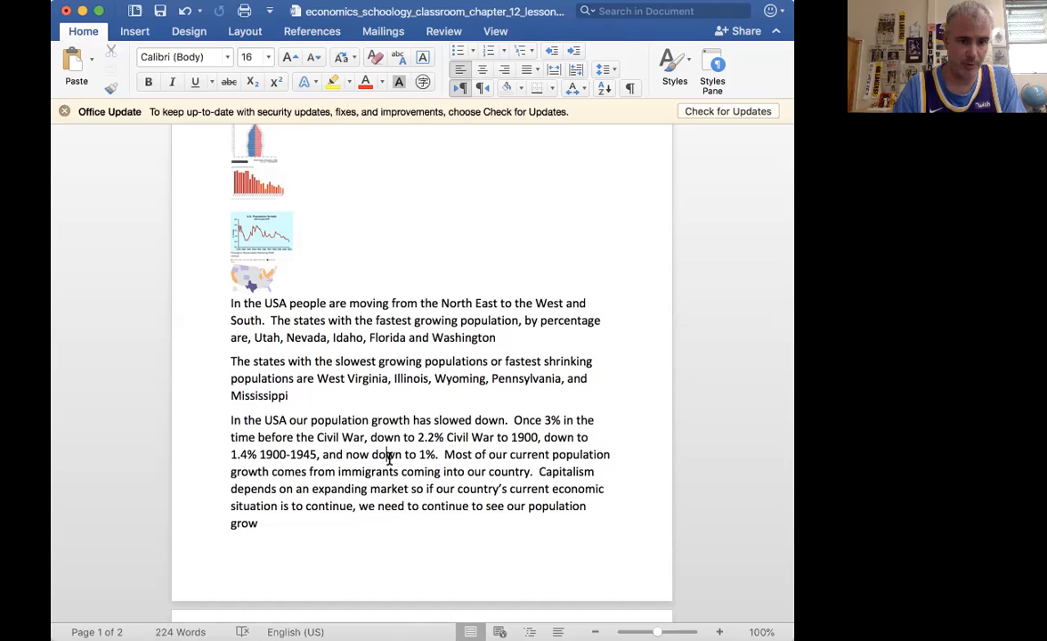
{"action": "left_click_drag", "start_coordinate": [373, 454], "coordinate": [437, 454]}
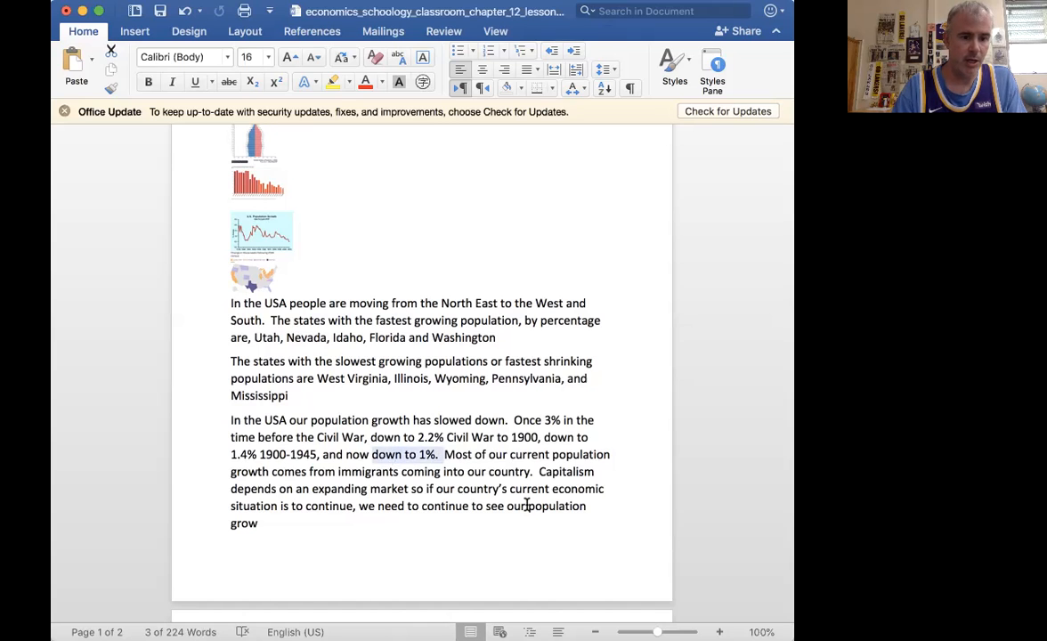